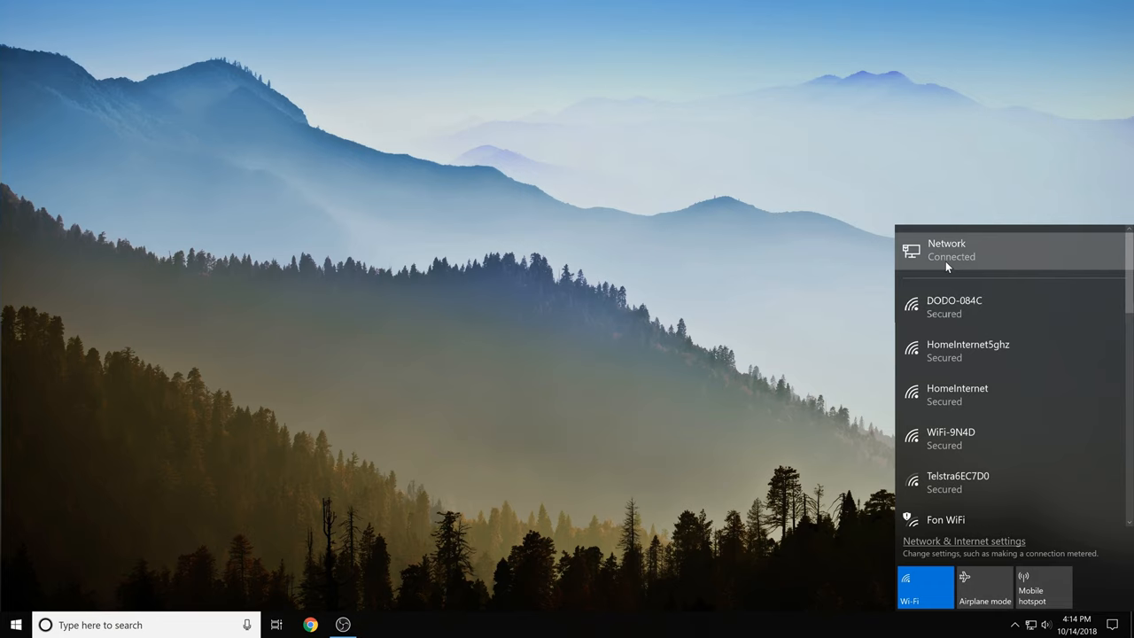
# Dismiss the available-networks flyout so the desktop shows the PC connected
pyautogui.click(458, 317)
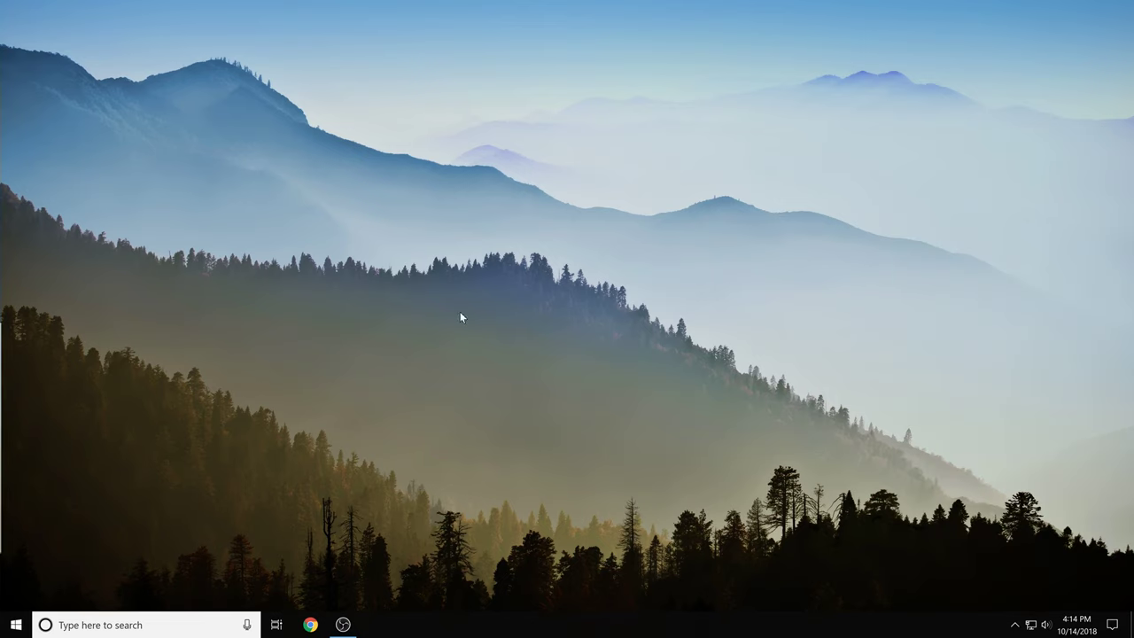
# Launch Settings and go into the System category's Display page
pyautogui.click(10, 622)
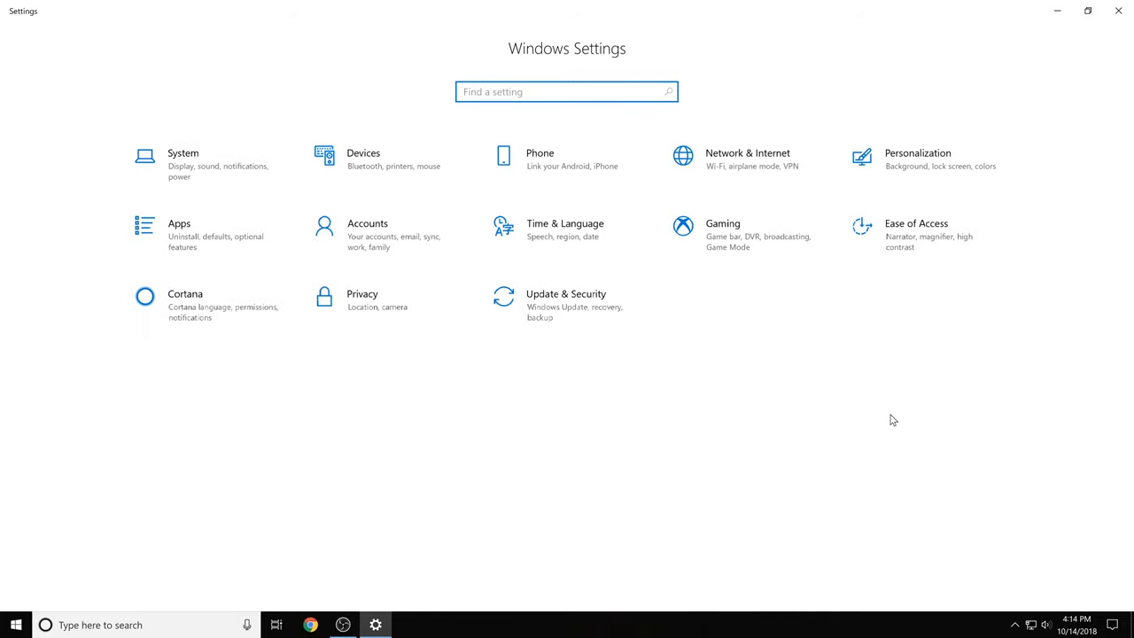
pyautogui.click(182, 159)
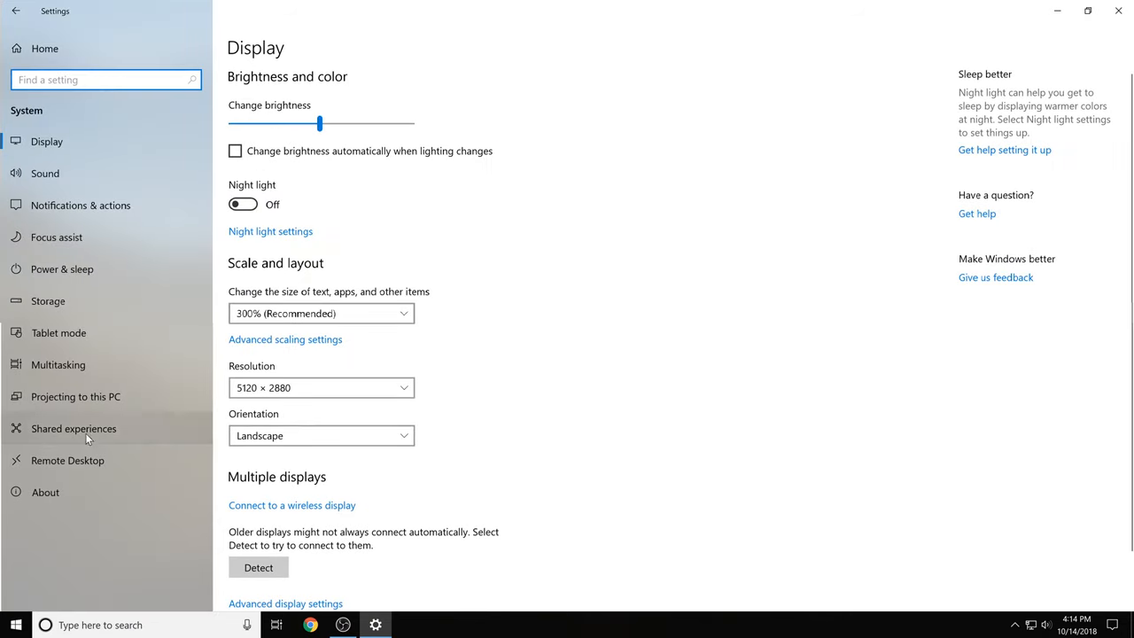
# Go to Projecting to this PC and keep 'Ask to project to this PC' on 'First time only'
pyautogui.click(74, 397)
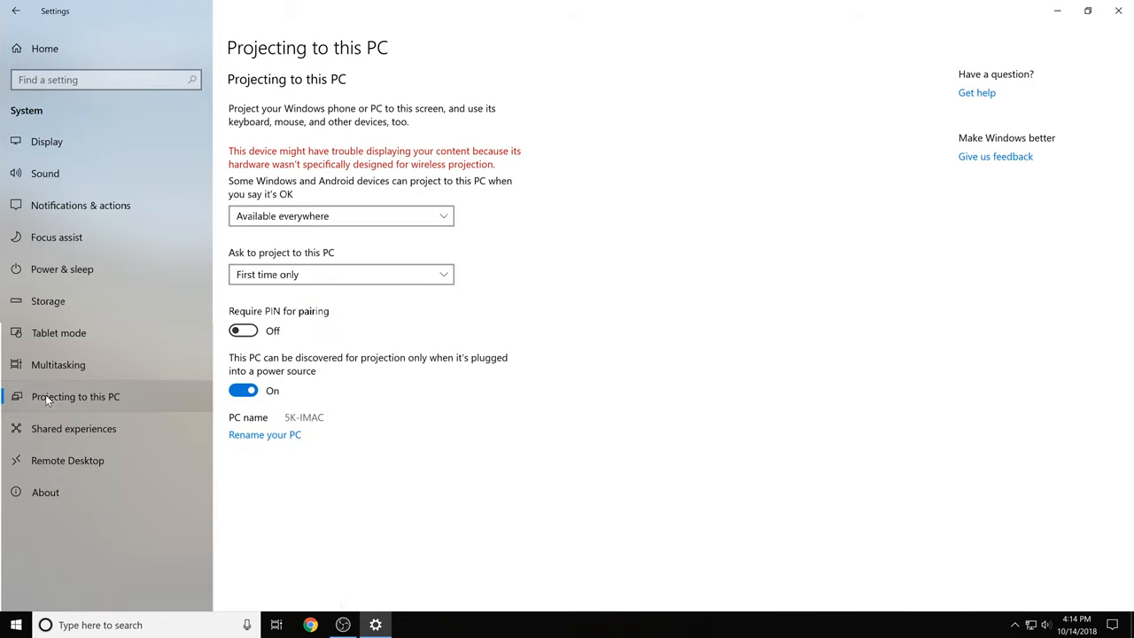
pyautogui.moveTo(358, 124)
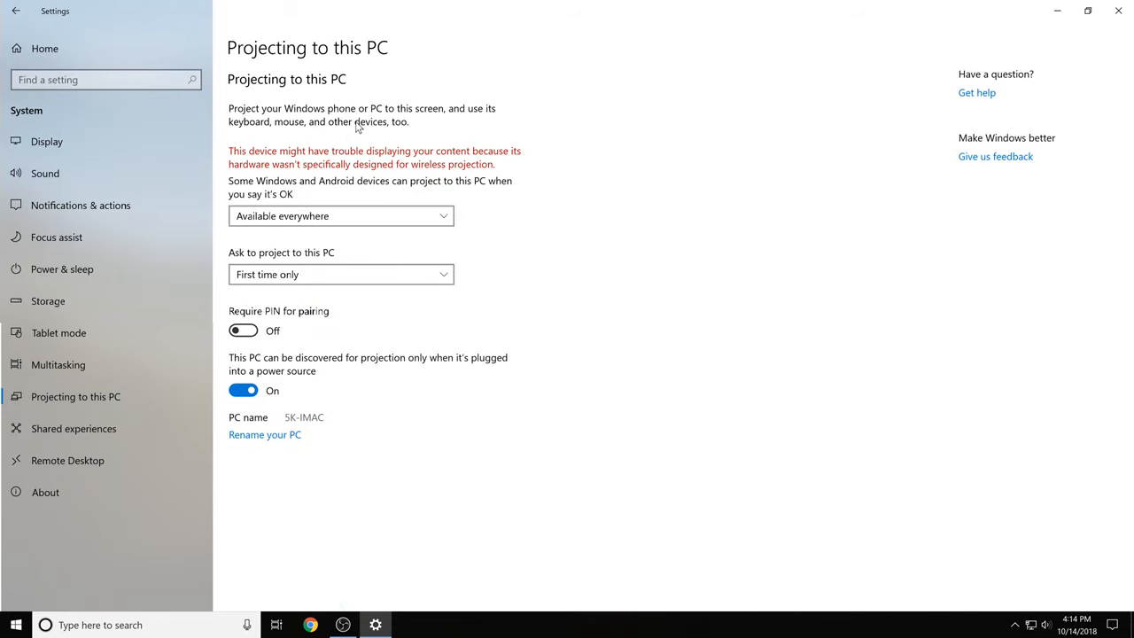
pyautogui.moveTo(223, 151)
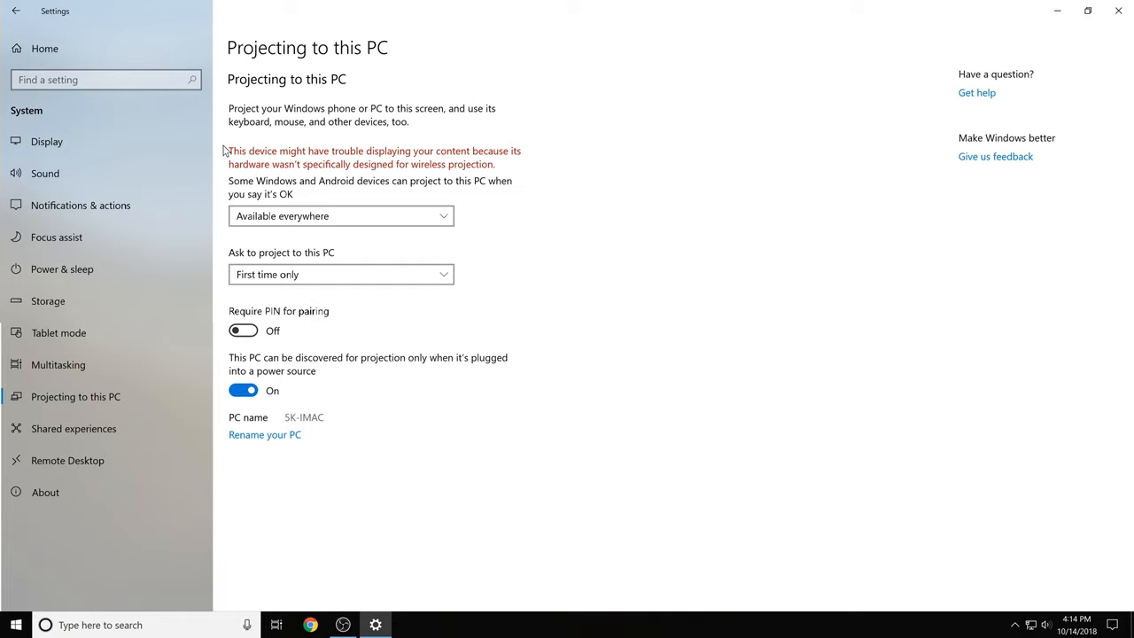
pyautogui.click(340, 216)
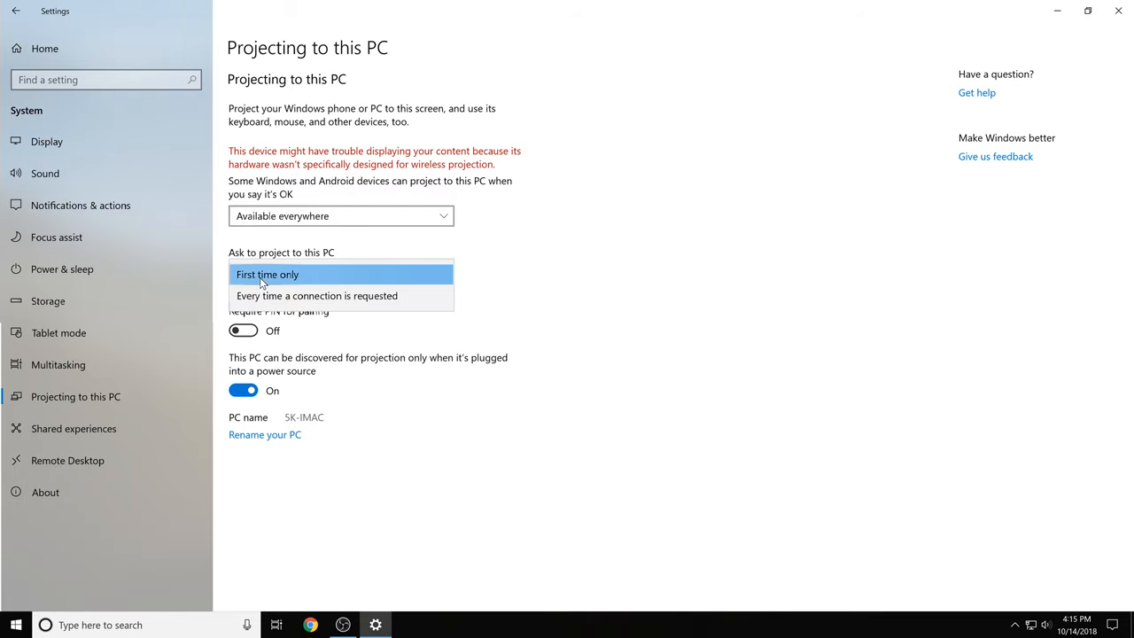
pyautogui.click(268, 273)
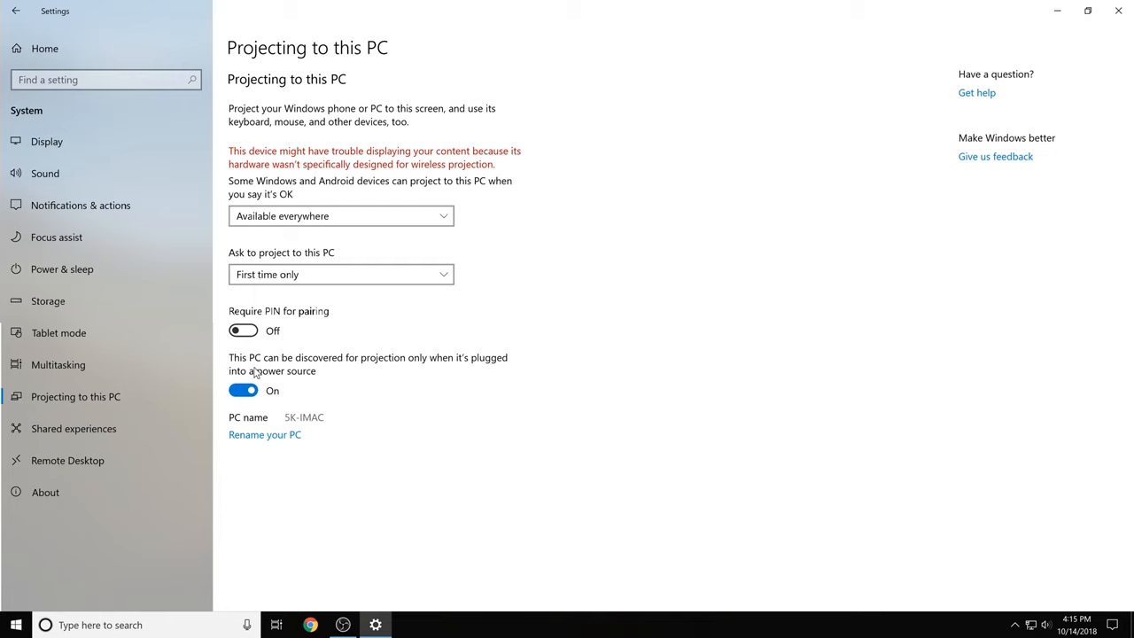
pyautogui.moveTo(245, 422)
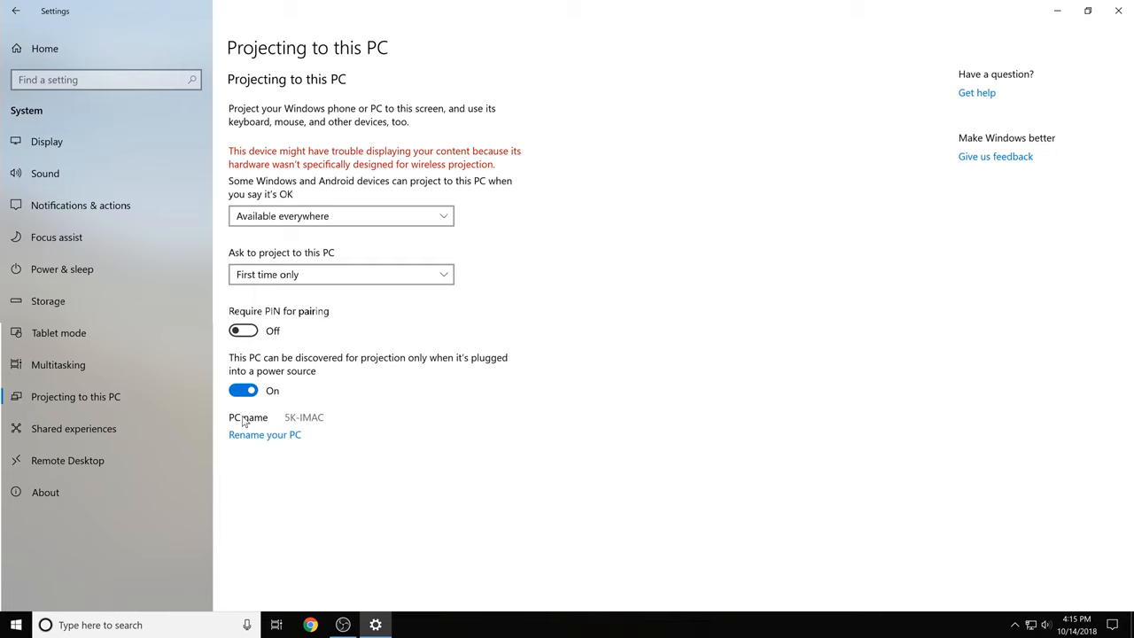
pyautogui.moveTo(255, 423)
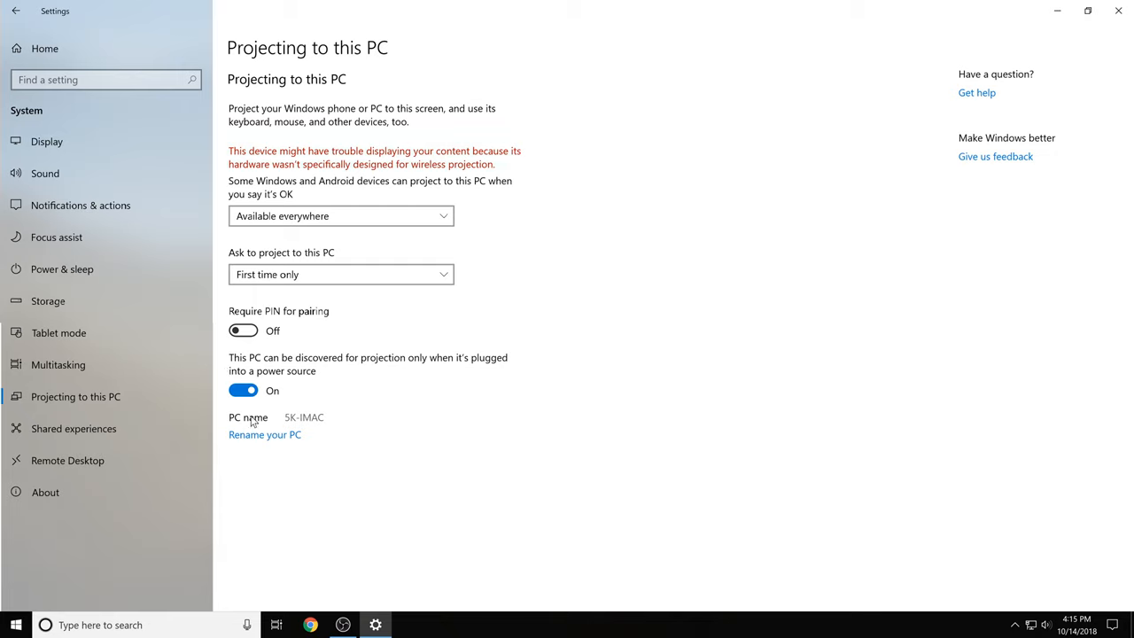